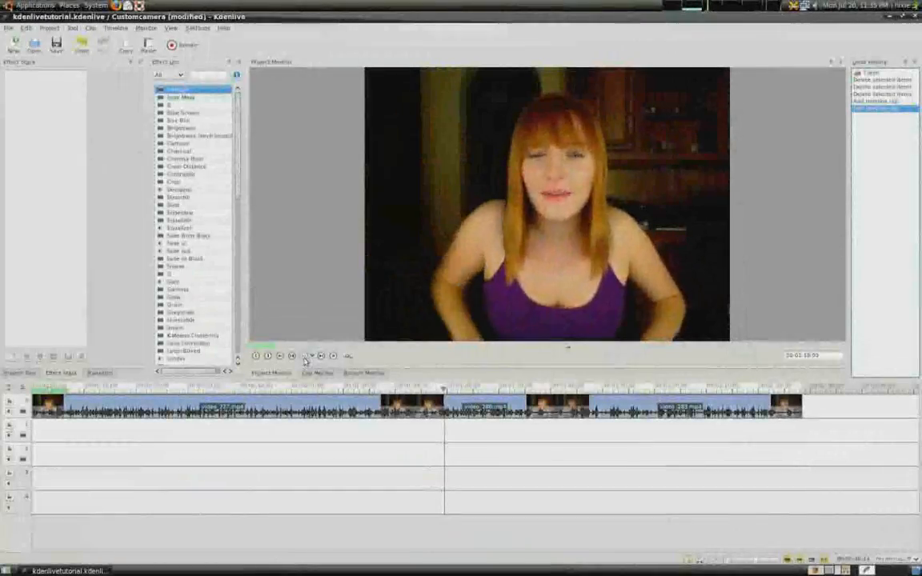
Step the preview through the timeline footage to locate a cut point.
left_click(304, 356)
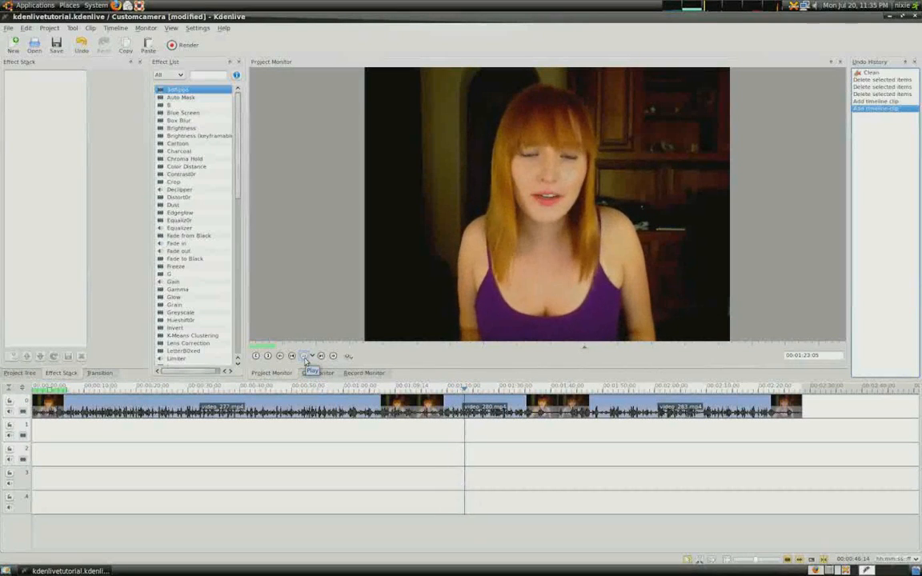
left_click(304, 355)
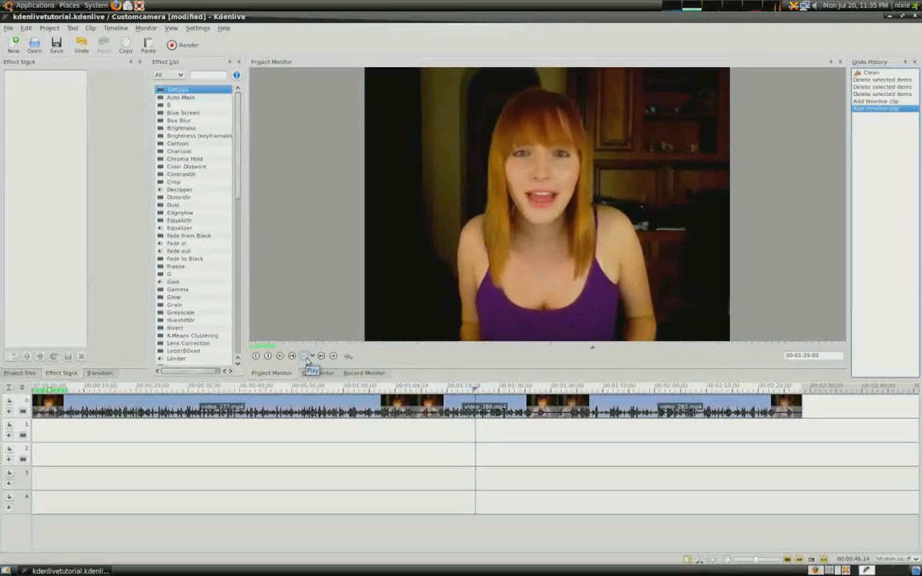
left_click(304, 356)
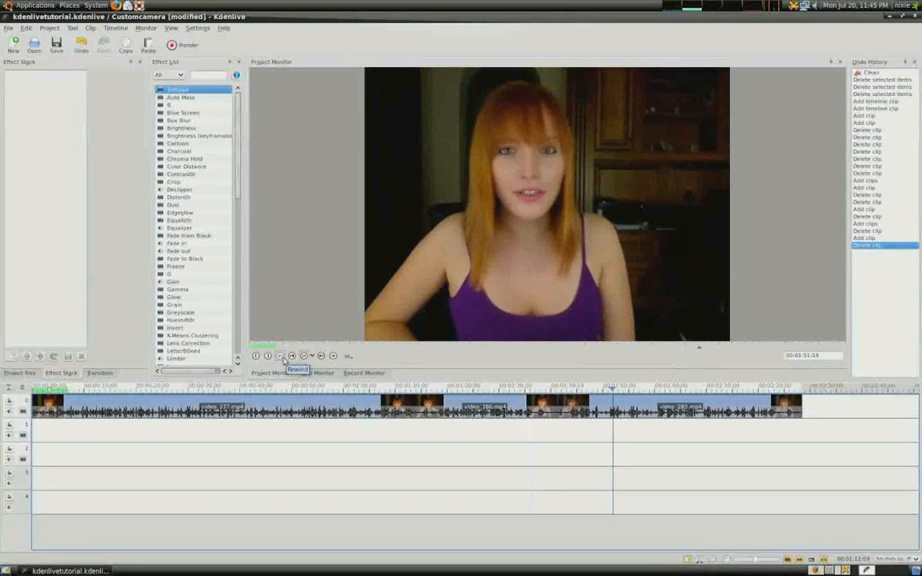
left_click(320, 355)
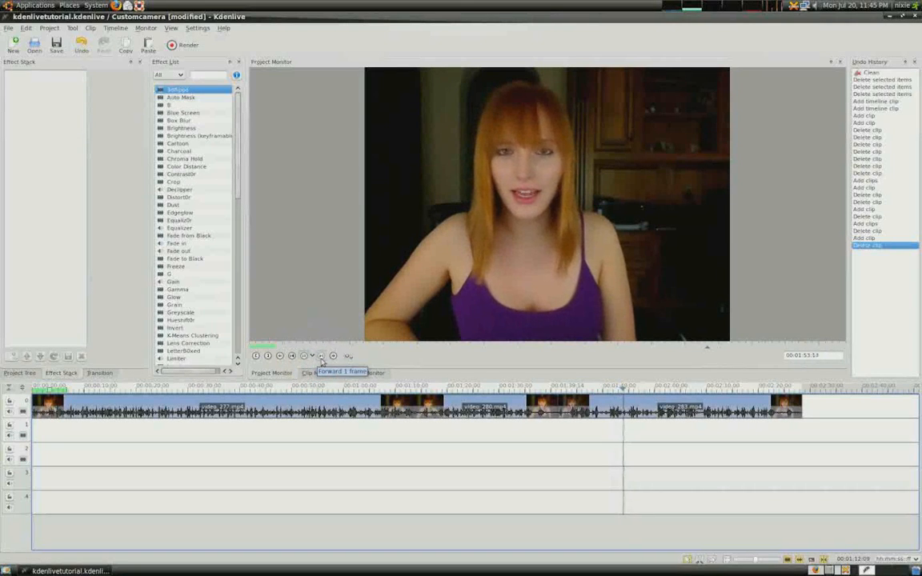
left_click(320, 355)
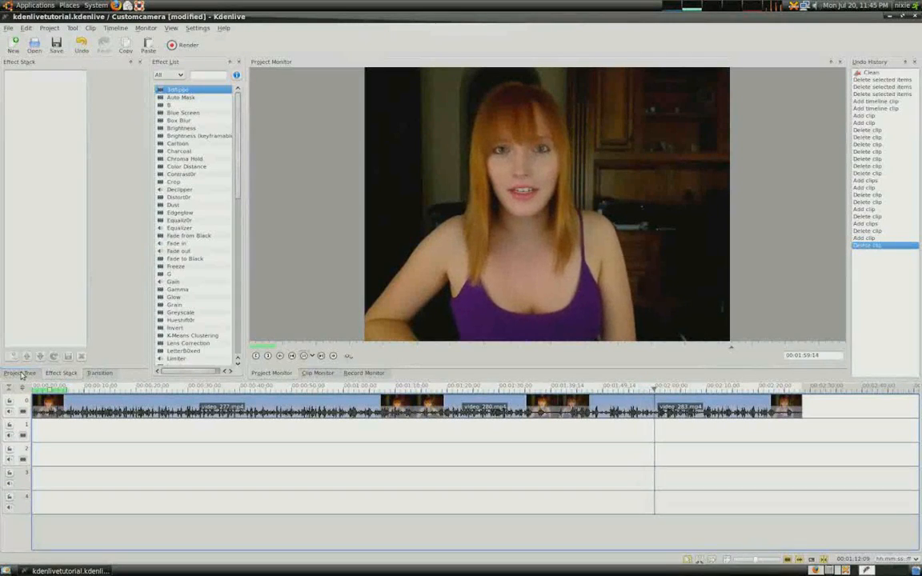
Import the webcam video file into the Project Tree via Add Clip and select it.
left_click(19, 372)
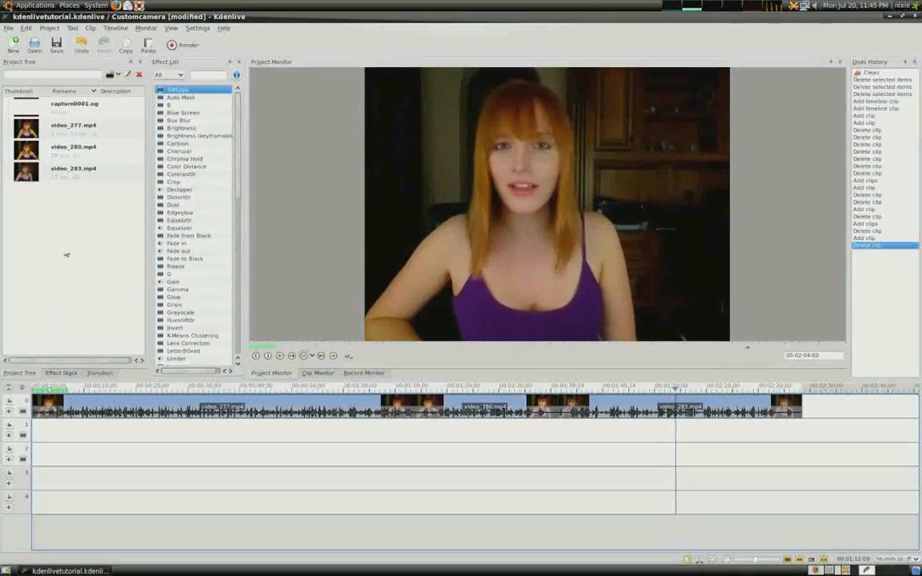
right_click(68, 255)
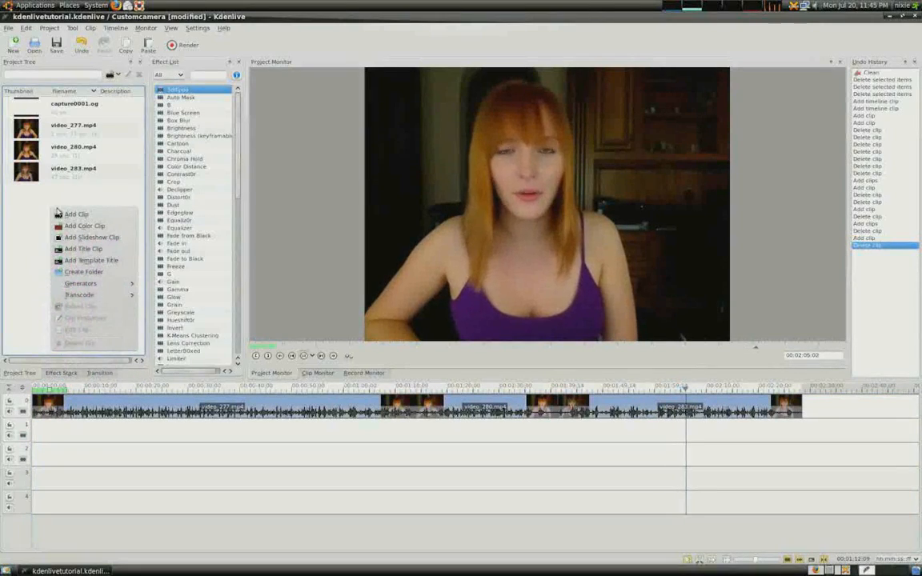
left_click(77, 214)
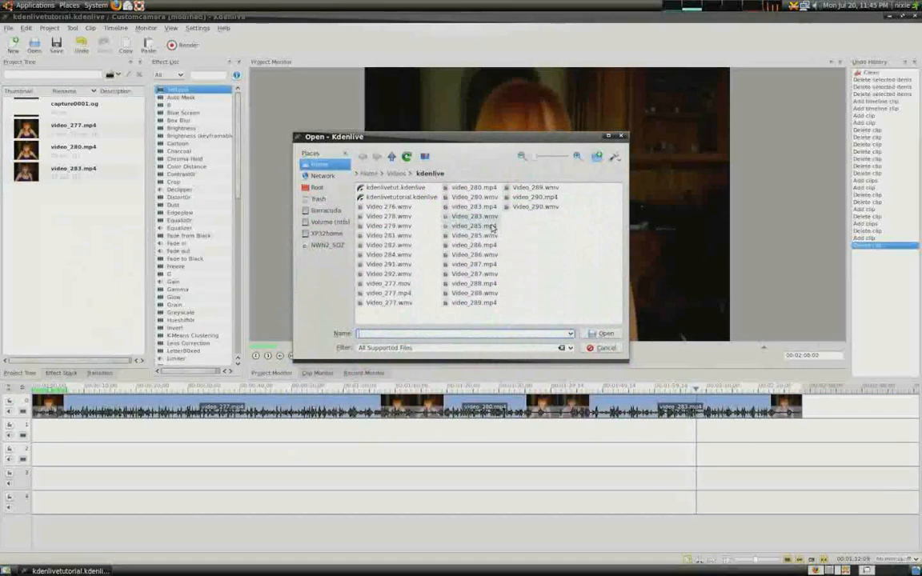
left_click(605, 334)
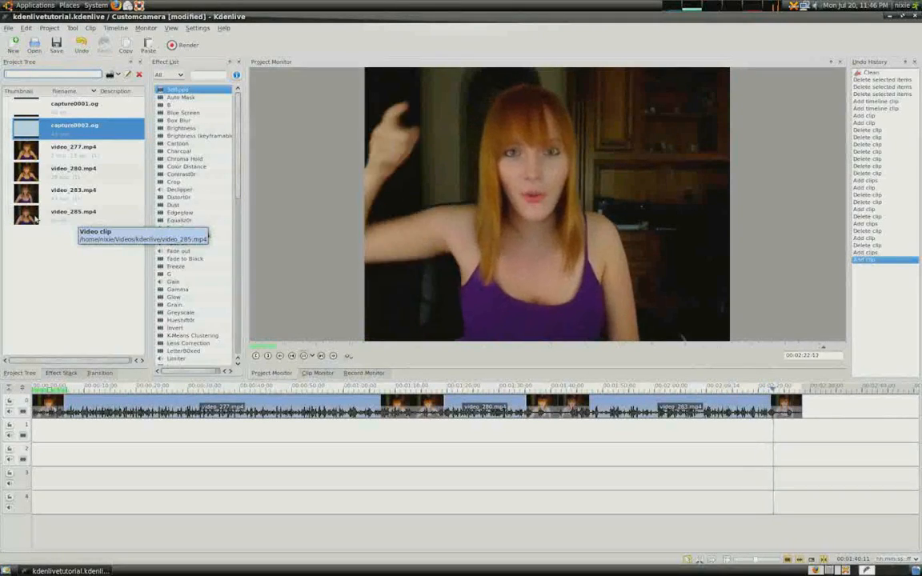
left_click(74, 212)
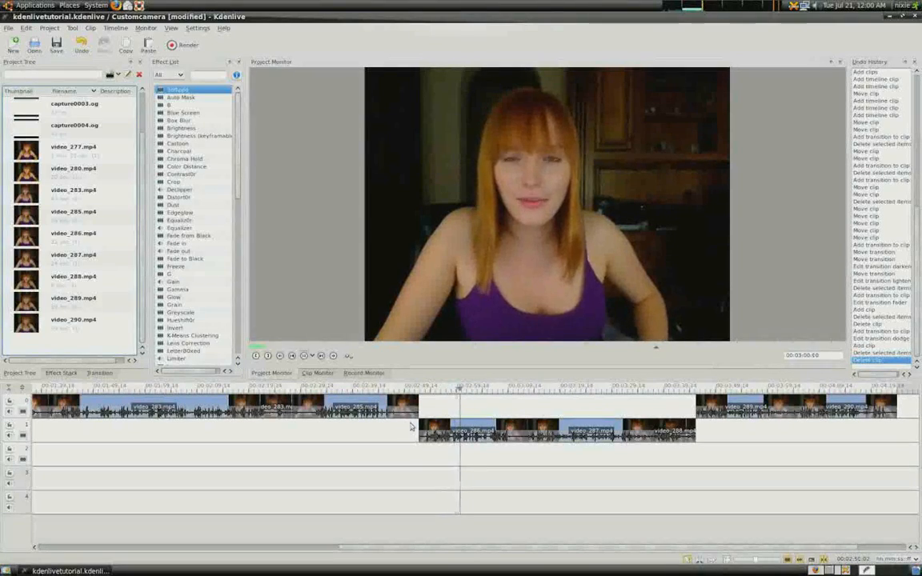
Select the transition between the two tracks and choose its transition type.
left_click(440, 435)
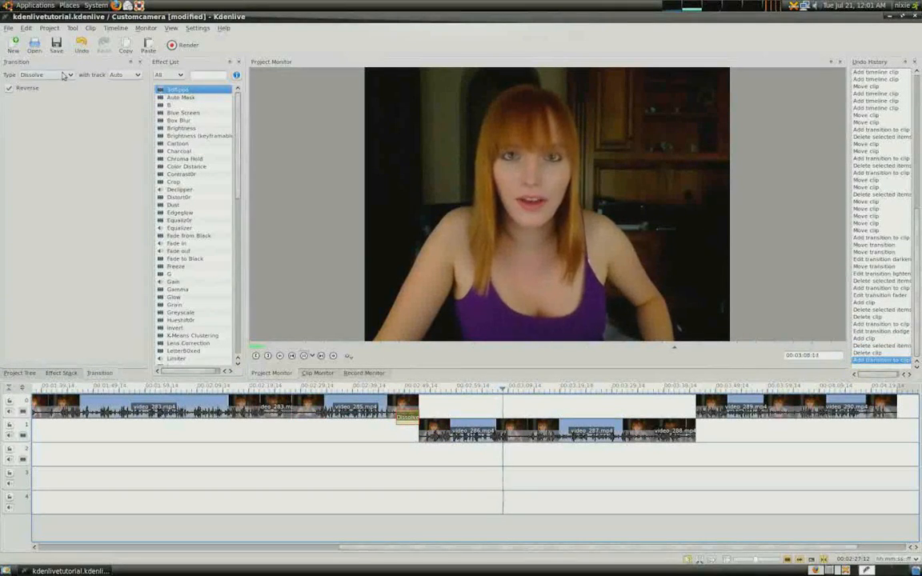
left_click(45, 75)
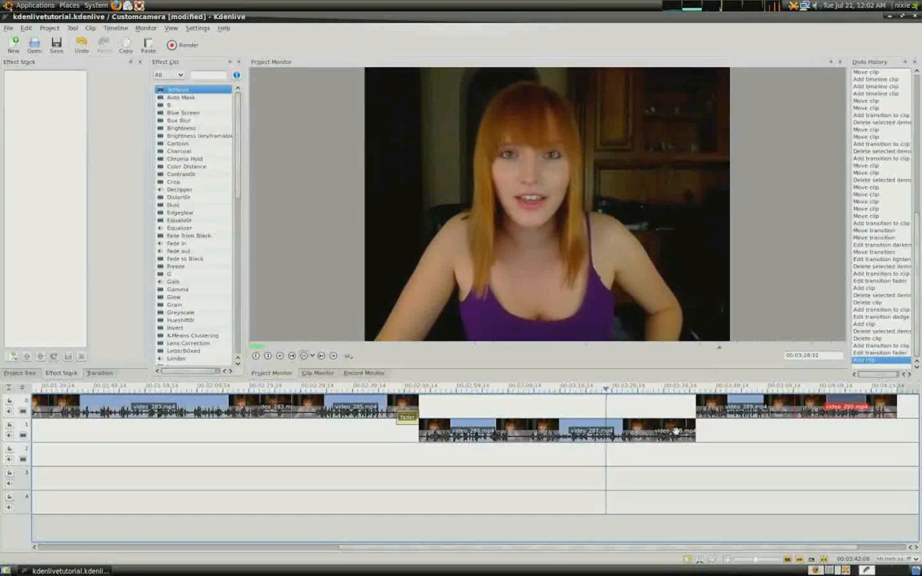
Add a transition to the lower-track clip from its context menu.
right_click(675, 430)
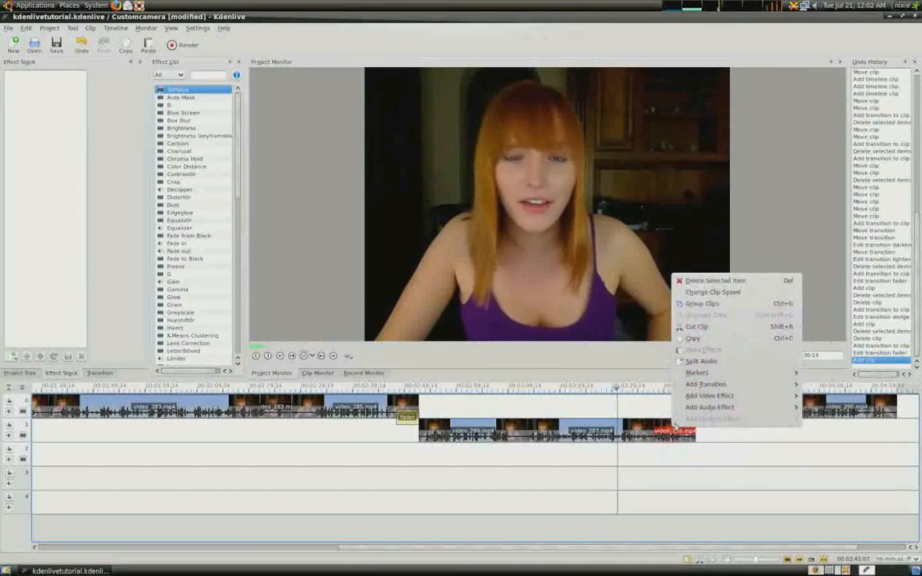
left_click(709, 395)
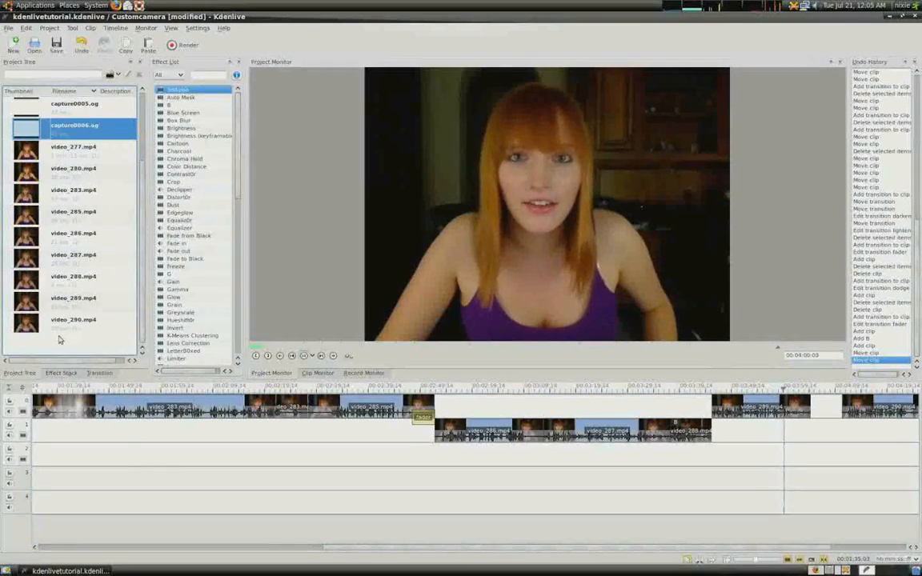
Add a new title clip to the project, then bring up the Render settings.
right_click(72, 336)
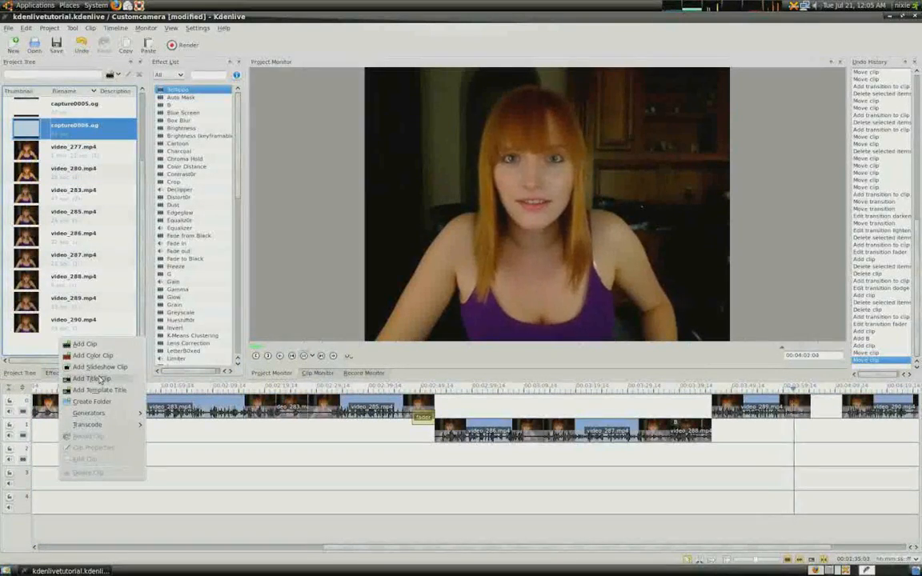
left_click(92, 378)
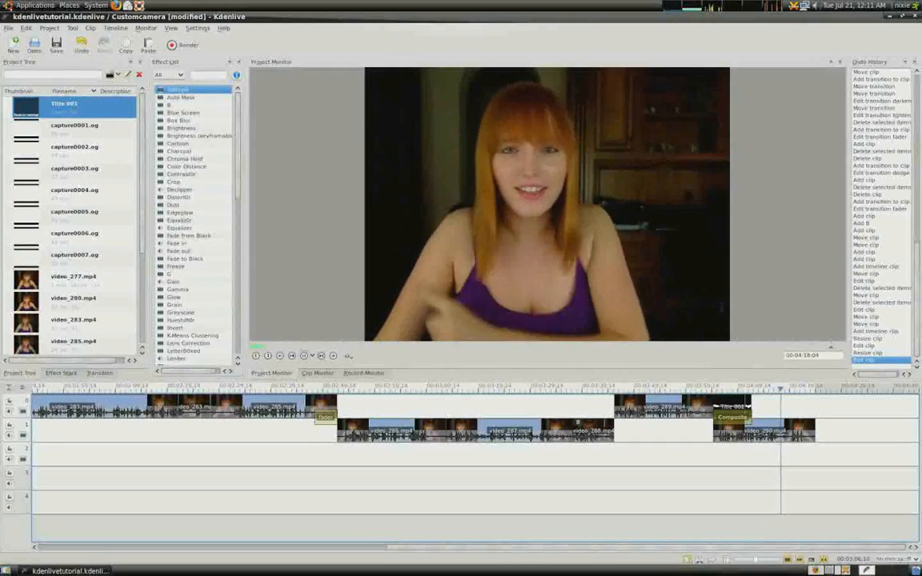
left_click(186, 45)
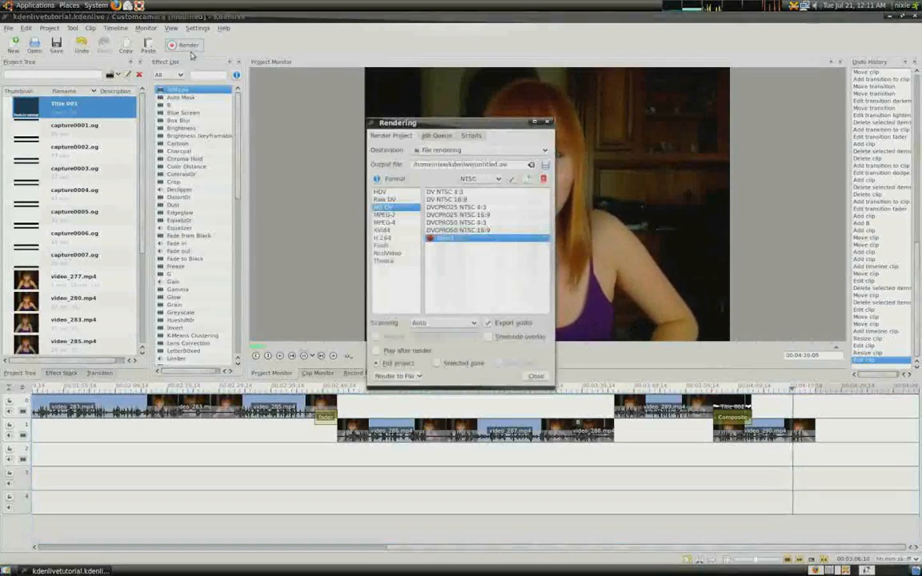